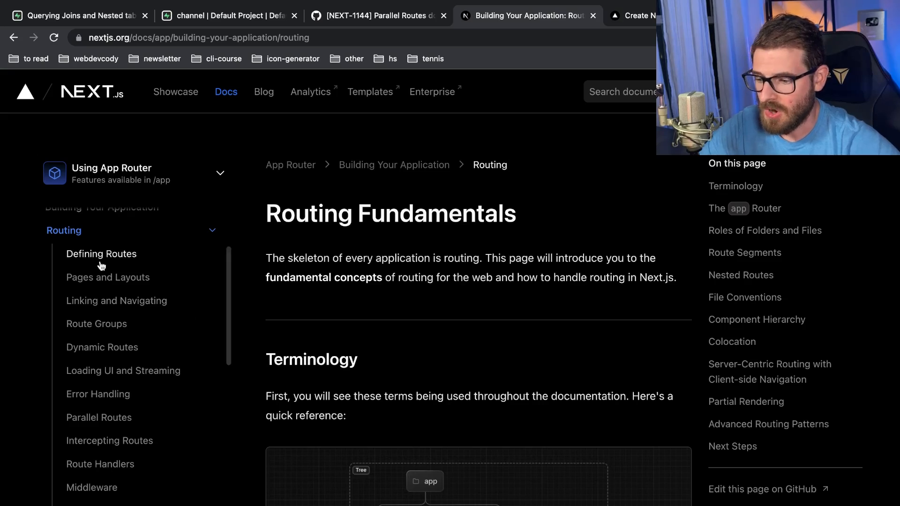
- Read the Parallel Routes docs team/analytics diagram, then switch to the localhost pokemon app
scroll("down", 3)
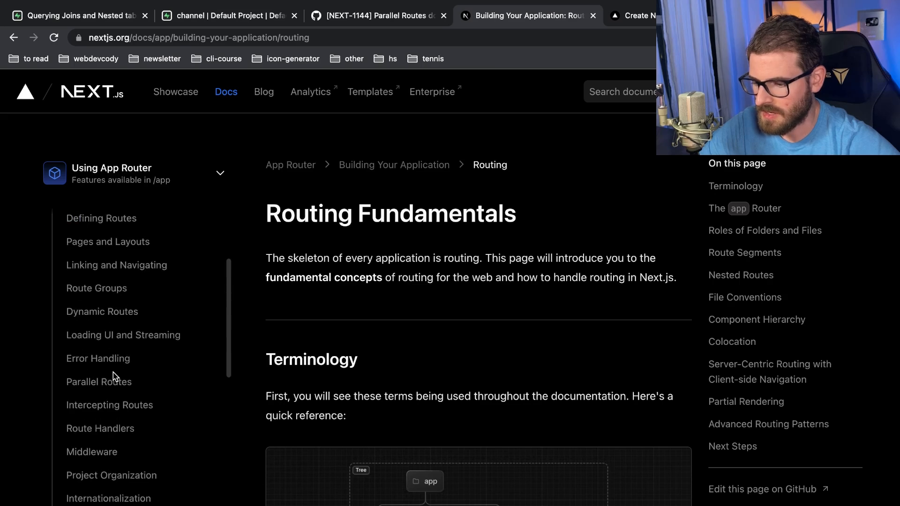
left_click(99, 381)
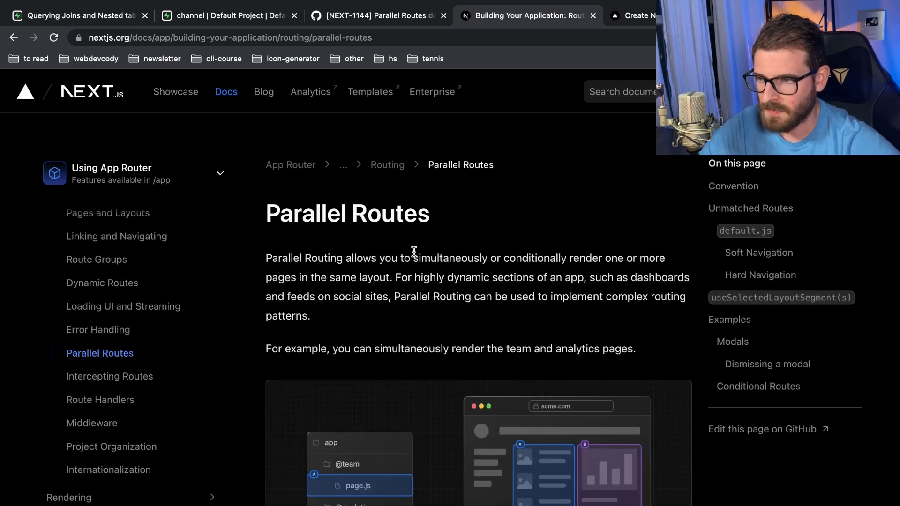
scroll("down", 3)
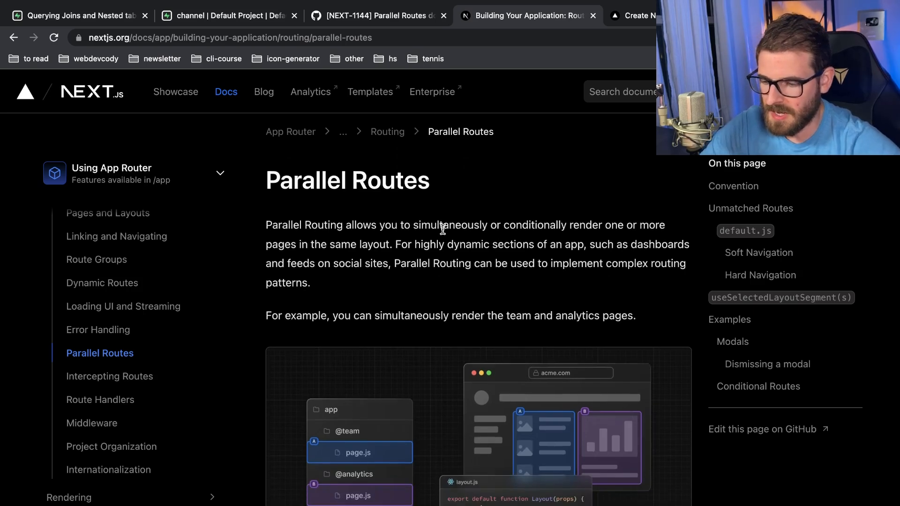
scroll("down", 3)
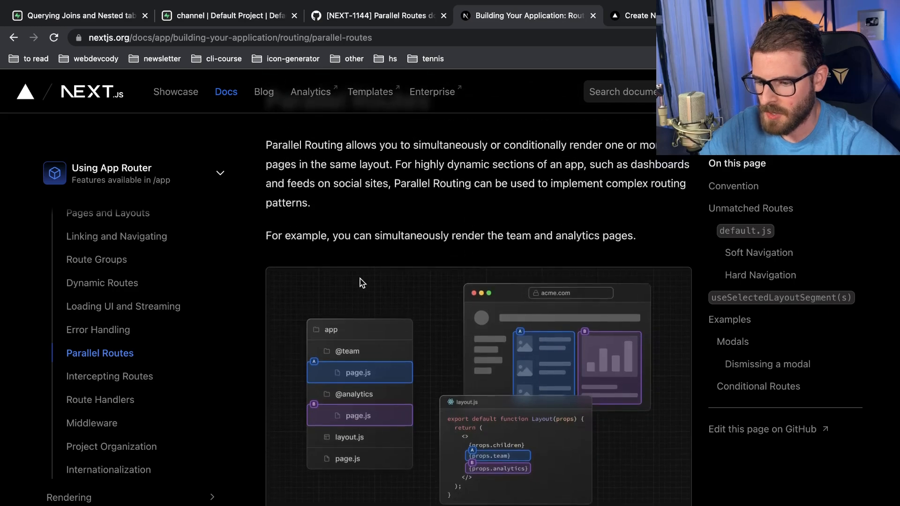
scroll("down", 3)
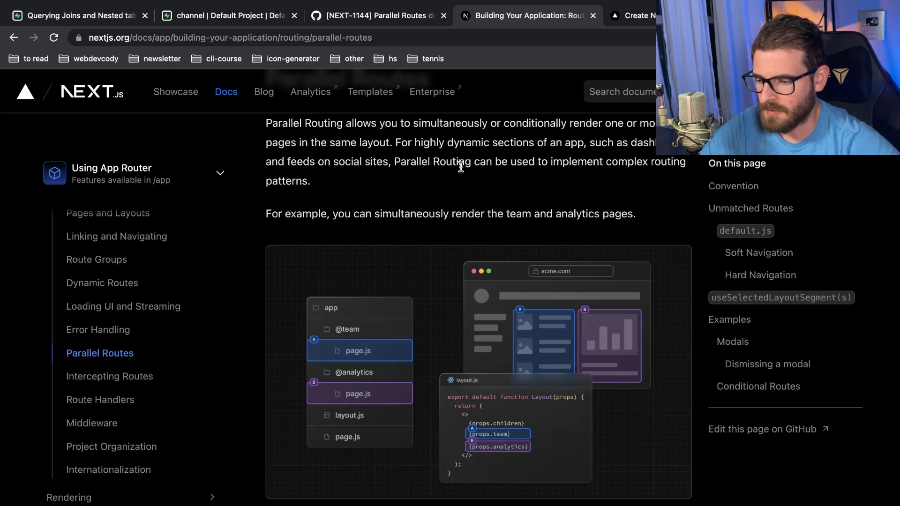
scroll("down", 3)
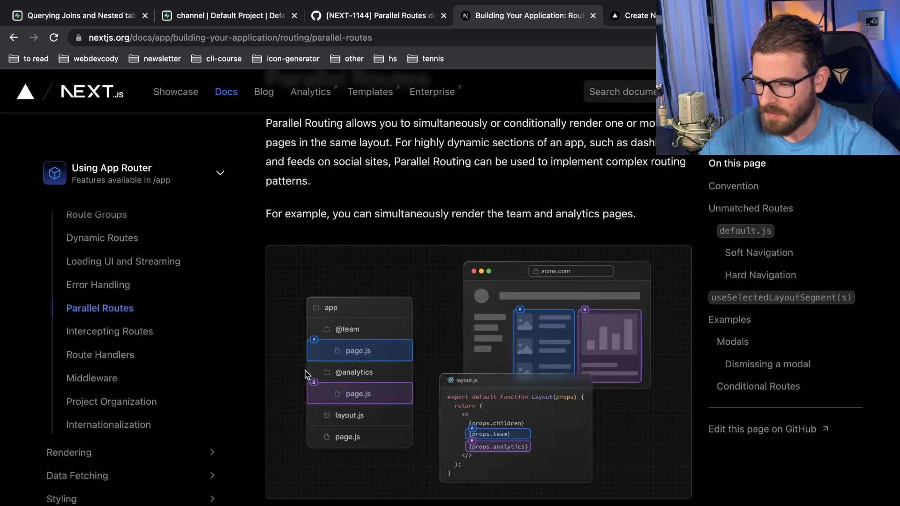
scroll("down", 3)
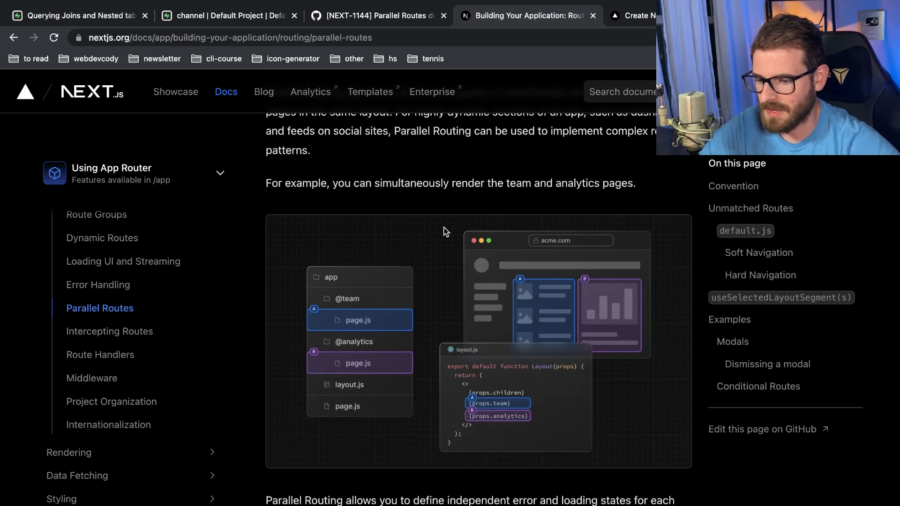
mouse_move(434, 235)
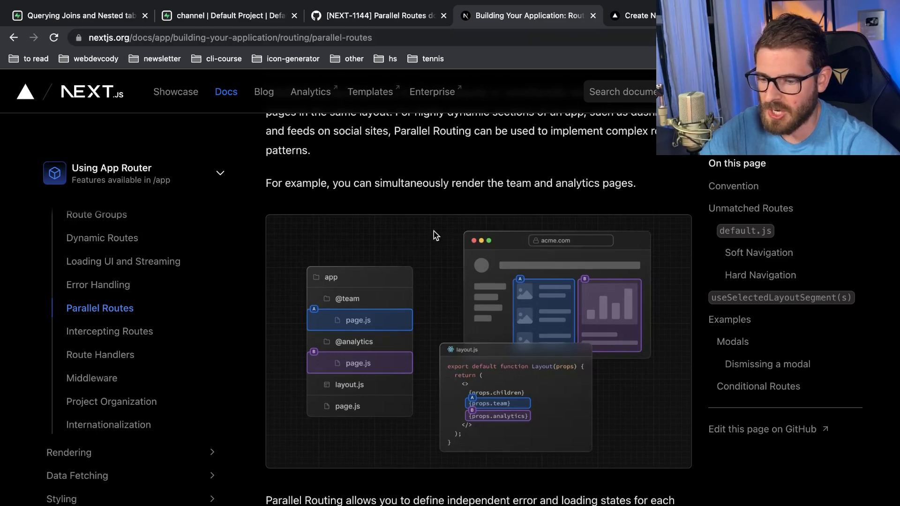
scroll("down", 3)
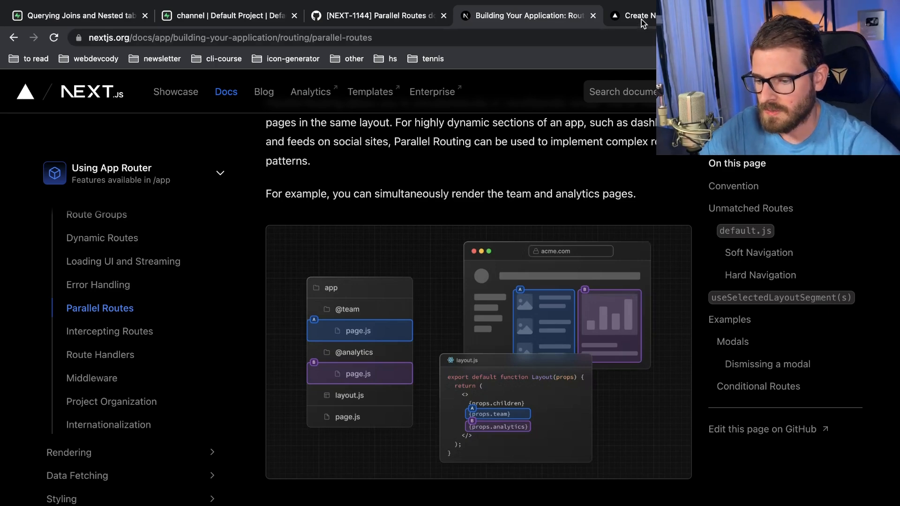
left_click(631, 16)
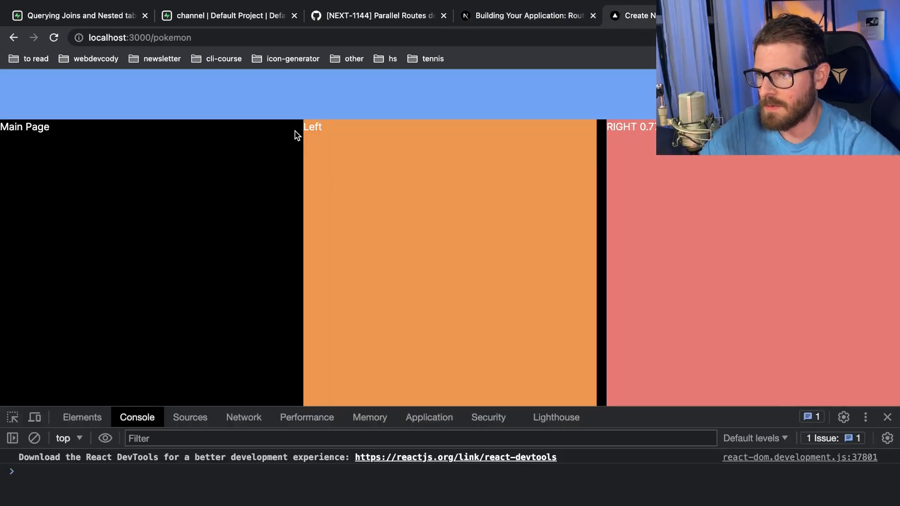
mouse_move(464, 181)
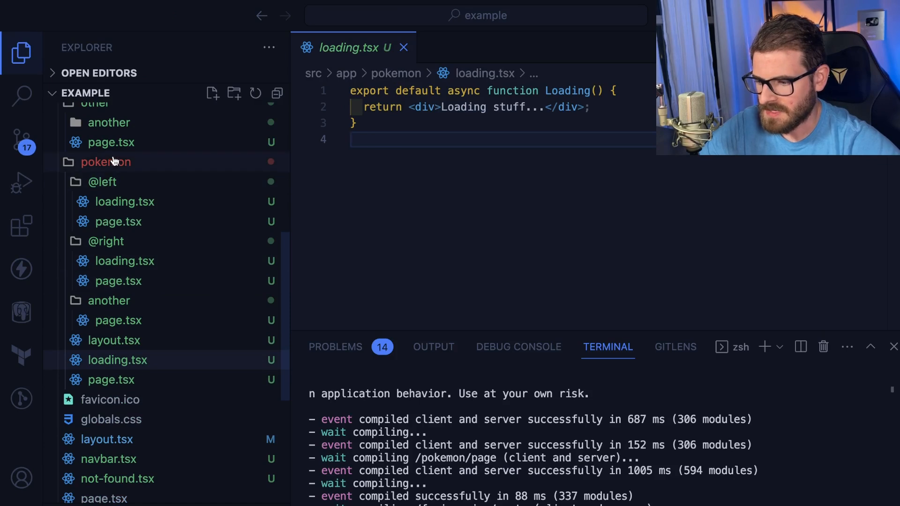
mouse_move(108, 122)
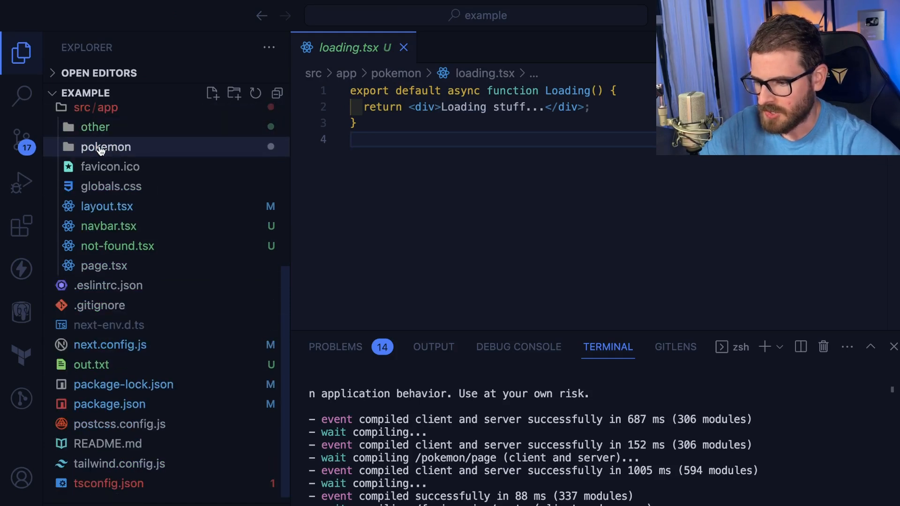
- Expand the pokemon route folder and open layout.tsx with its left and right slots
left_click(105, 147)
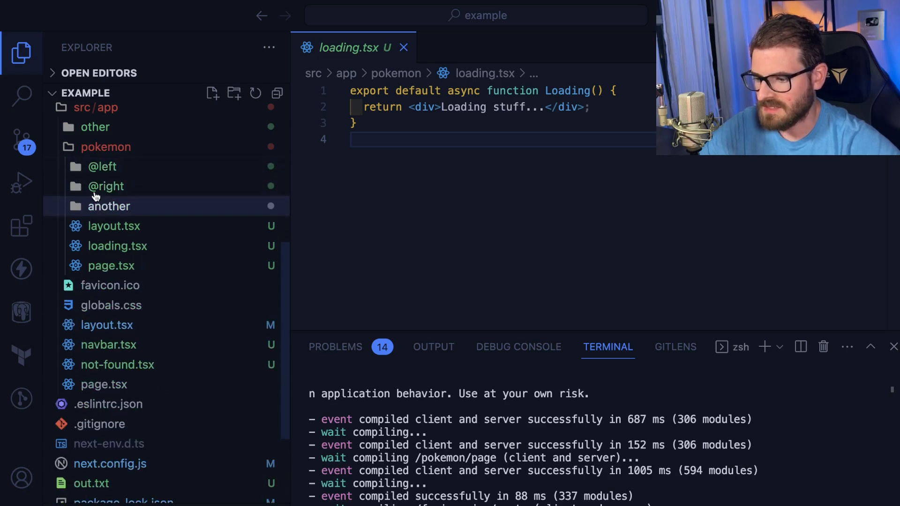
mouse_move(117, 175)
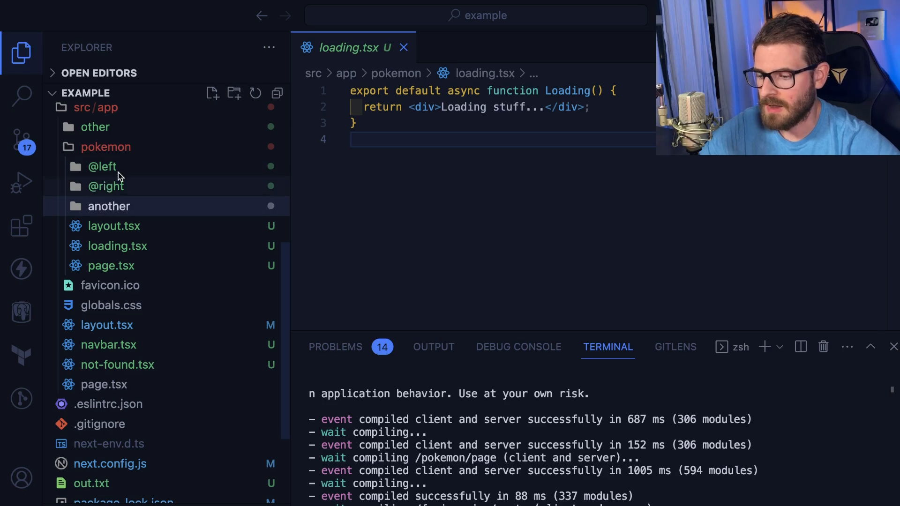
mouse_move(112, 266)
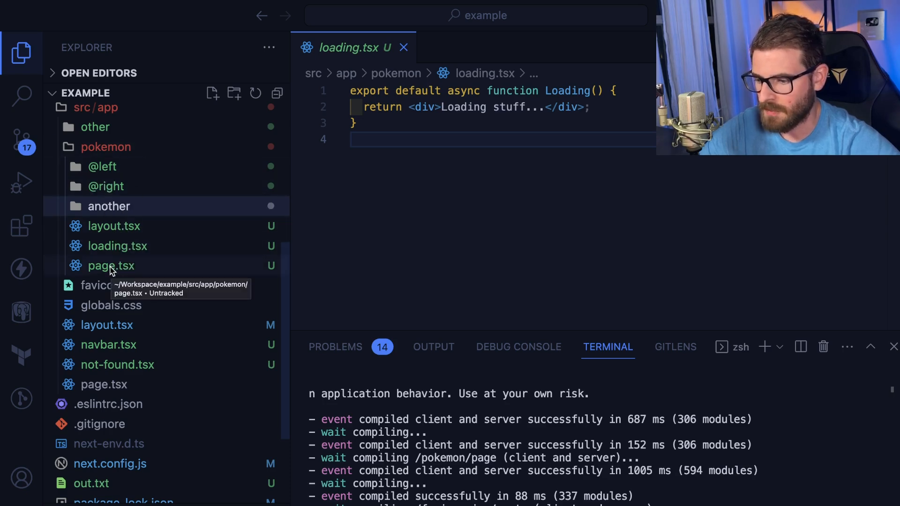
left_click(113, 226)
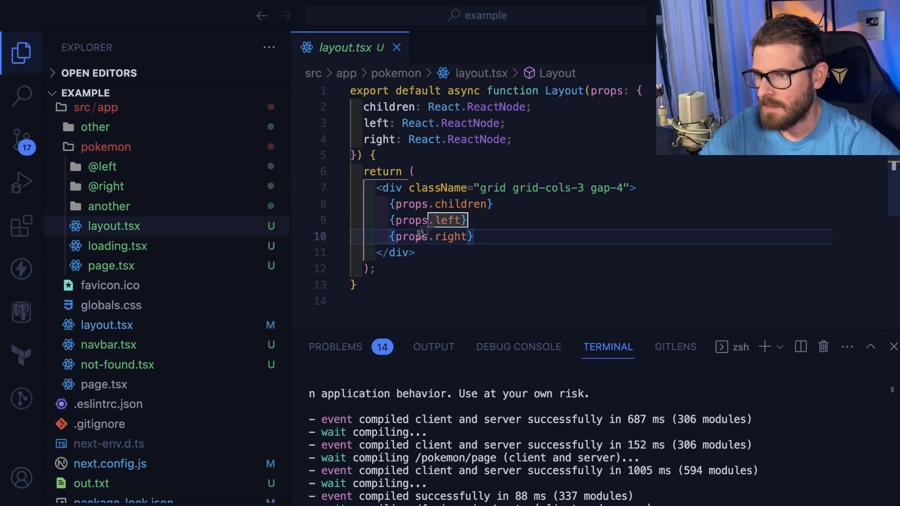
mouse_move(410, 221)
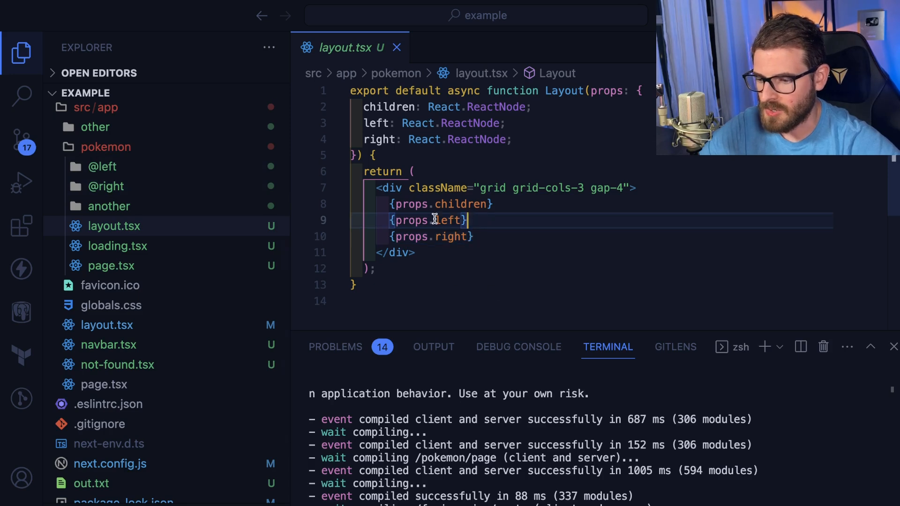
mouse_move(173, 186)
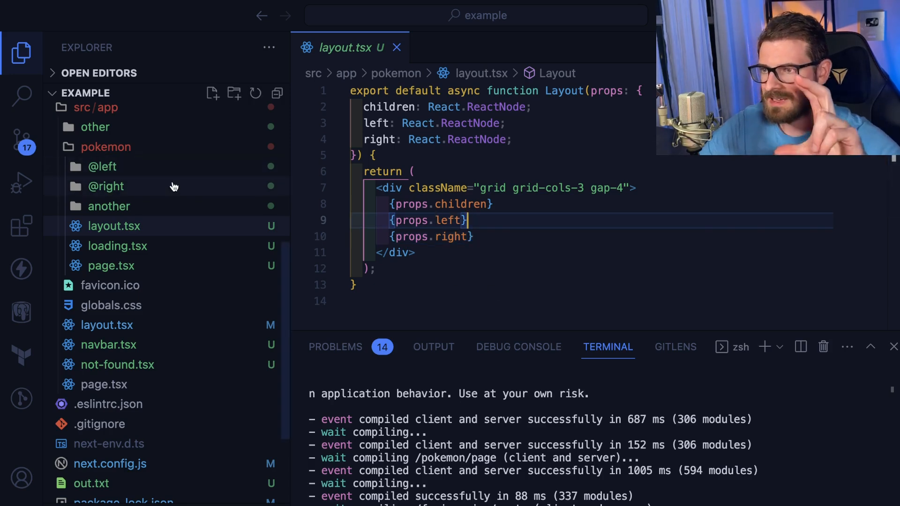
mouse_move(105, 186)
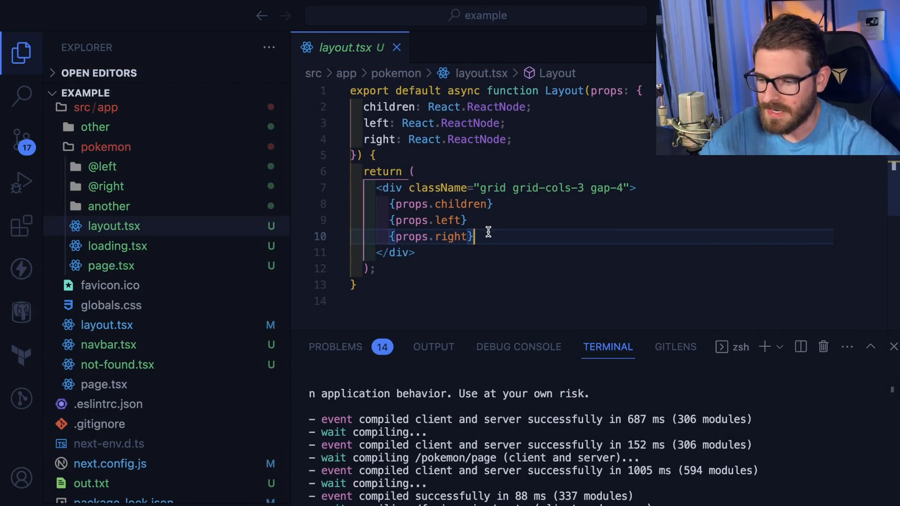
mouse_move(484, 223)
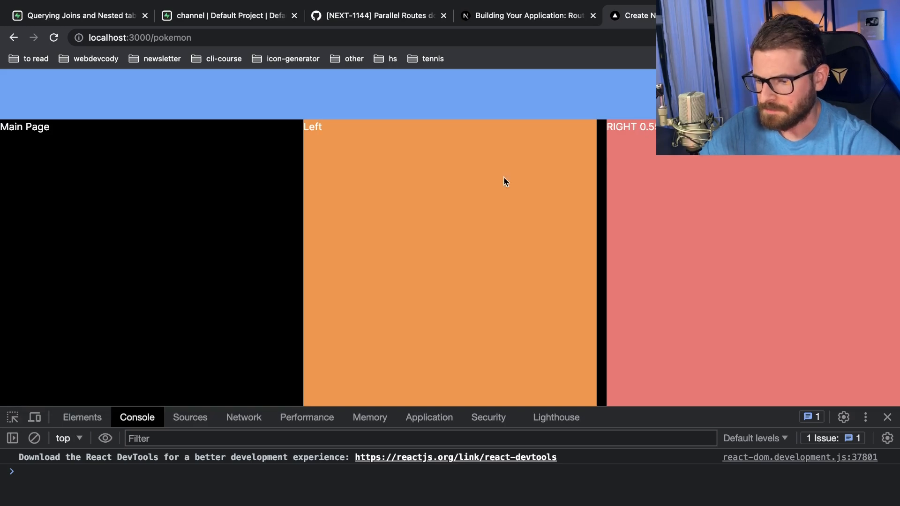
mouse_move(413, 197)
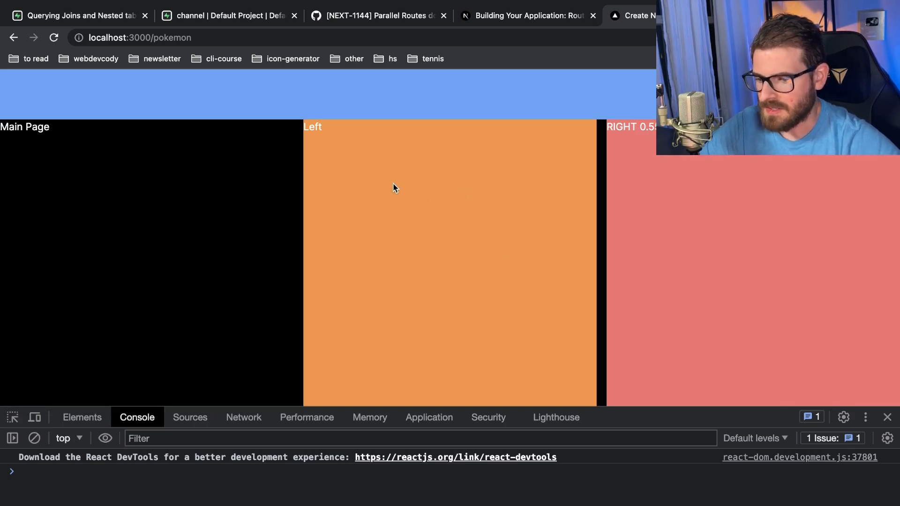
mouse_move(525, 126)
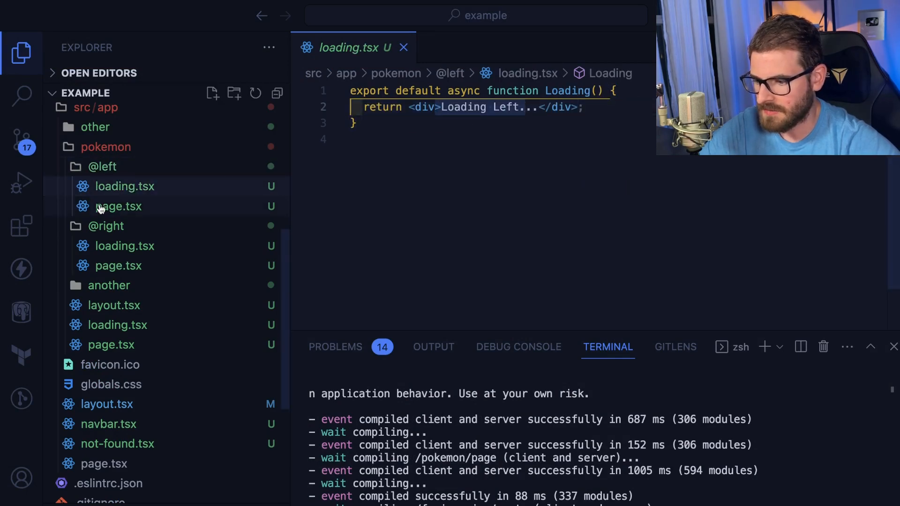
- Review both slots' loading files, reload the pokemon page, and return to the docs
left_click(124, 246)
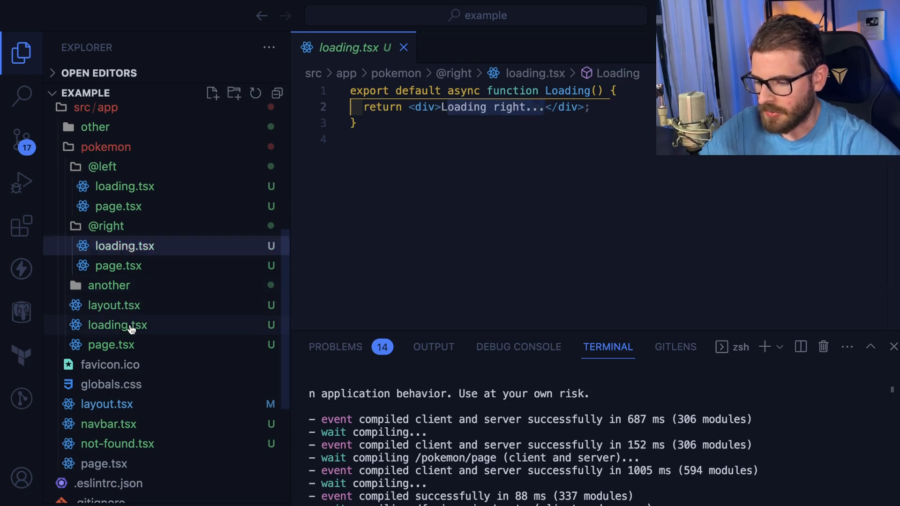
left_click(117, 324)
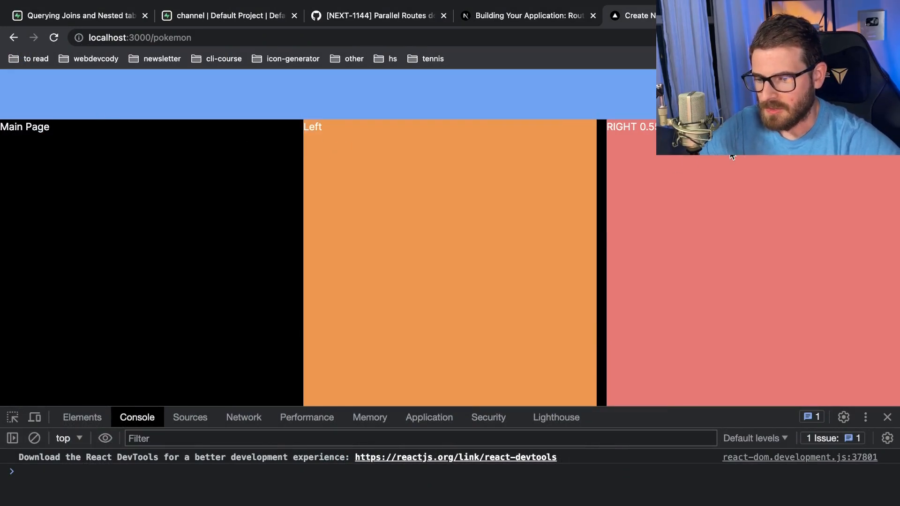
left_click(53, 37)
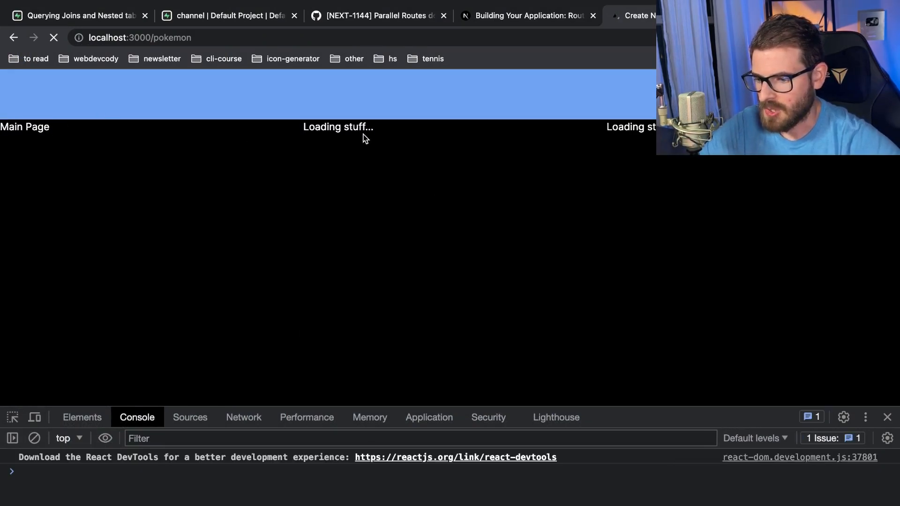
left_click(526, 16)
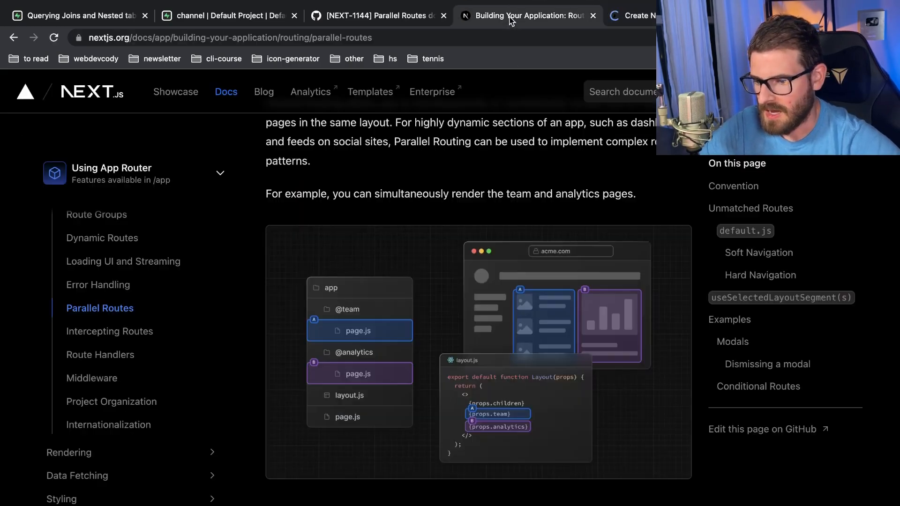
- Read the independent loading states section, then bring up the GitHub loading bug report
scroll("down", 3)
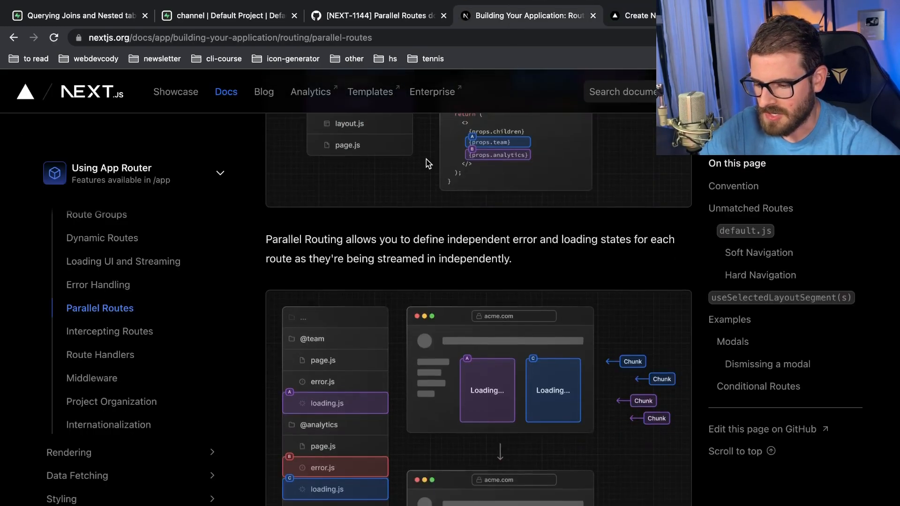
scroll("down", 3)
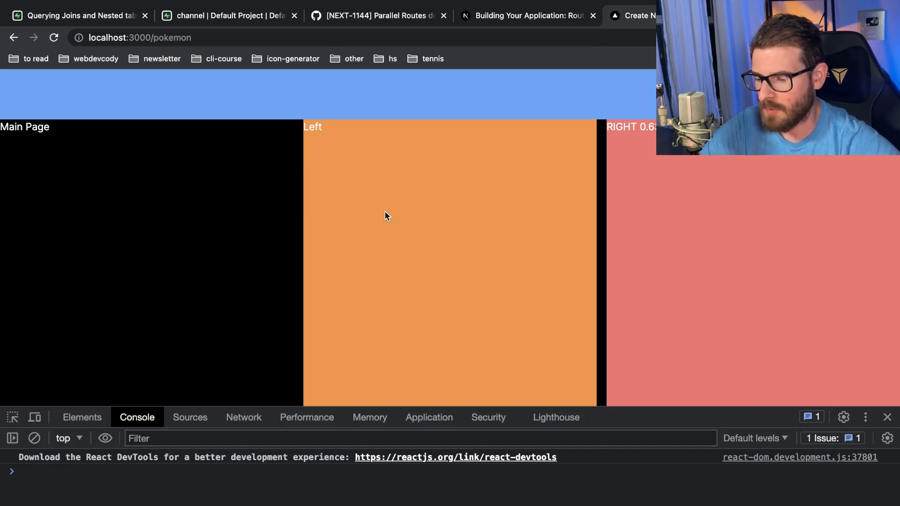
left_click(379, 16)
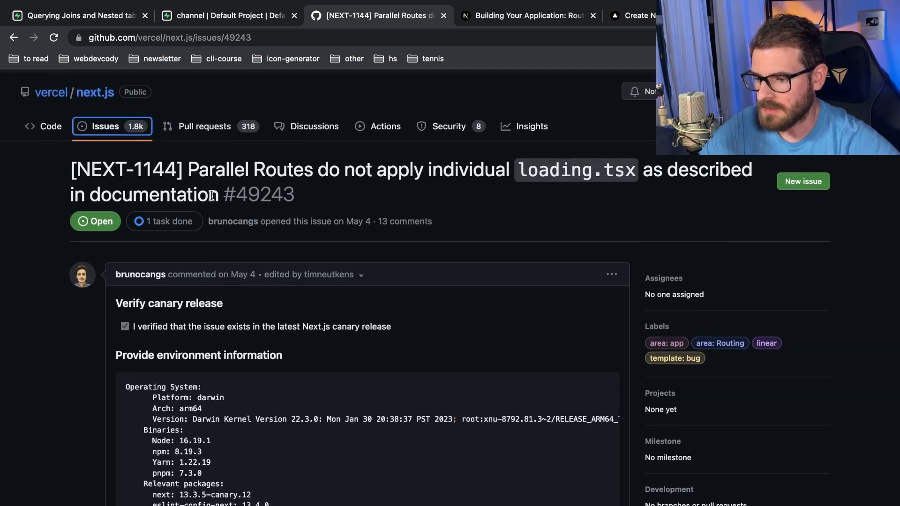
- Highlight issue #49243's title and read down to the route group workaround comments
scroll("down", 3)
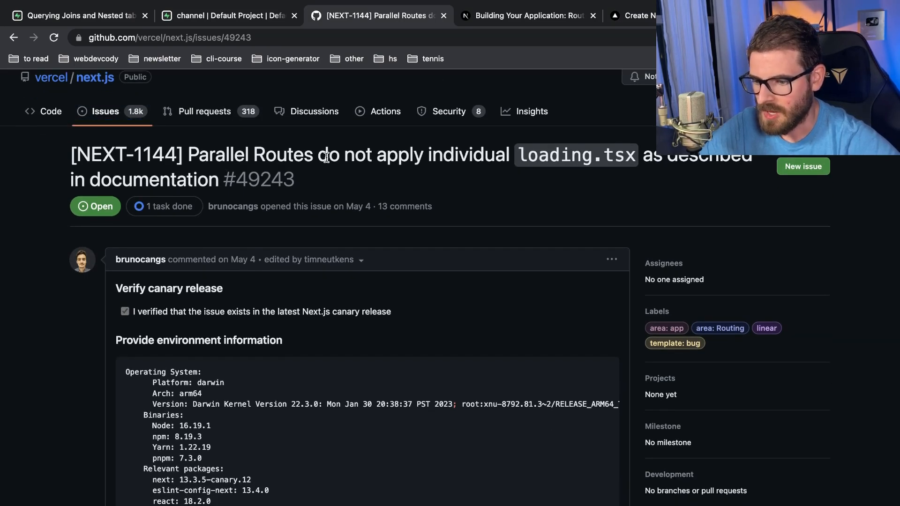
left_click_drag(188, 155, 373, 154)
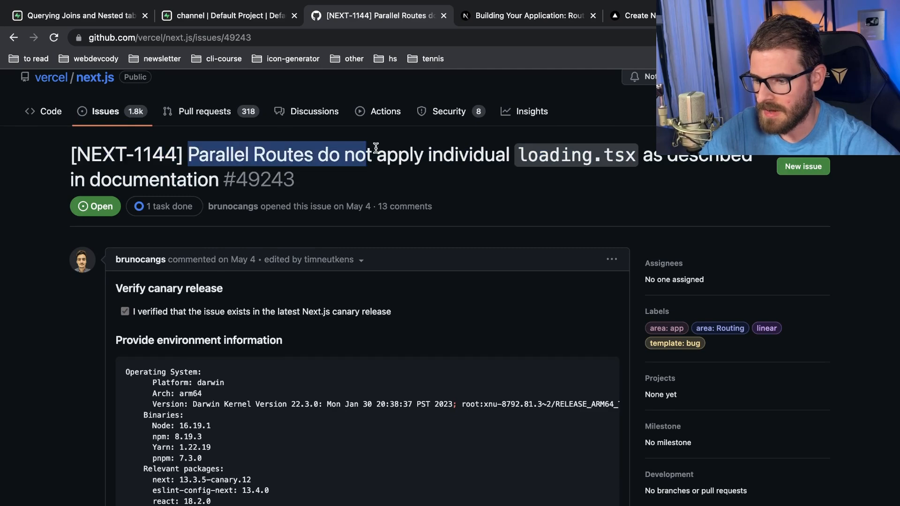
left_click_drag(373, 154, 603, 154)
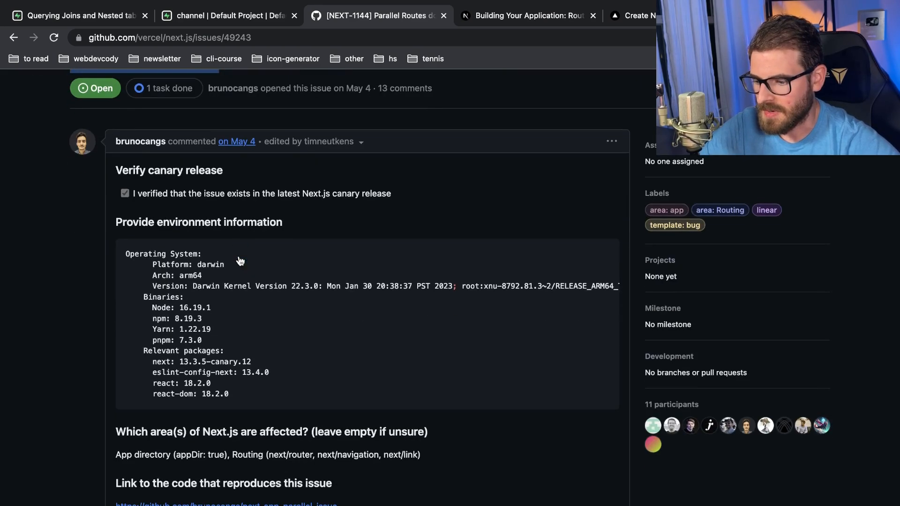
scroll("down", 3)
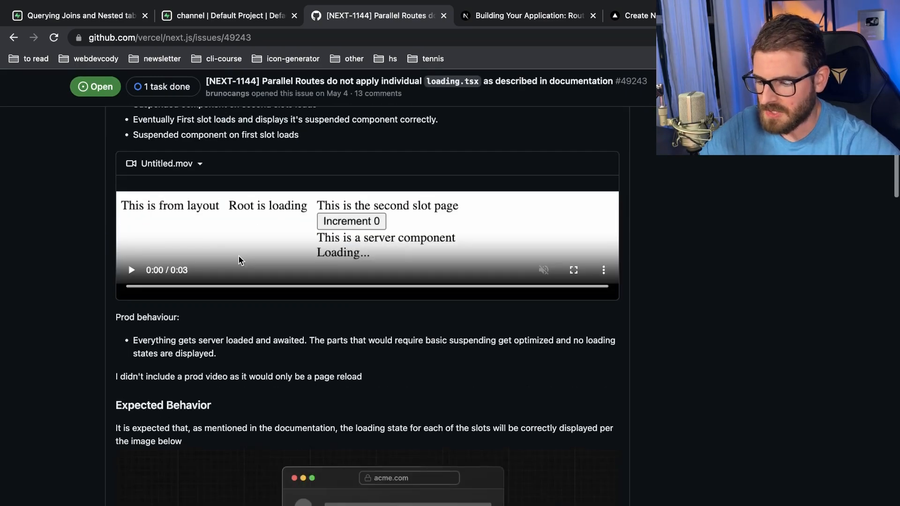
scroll("down", 3)
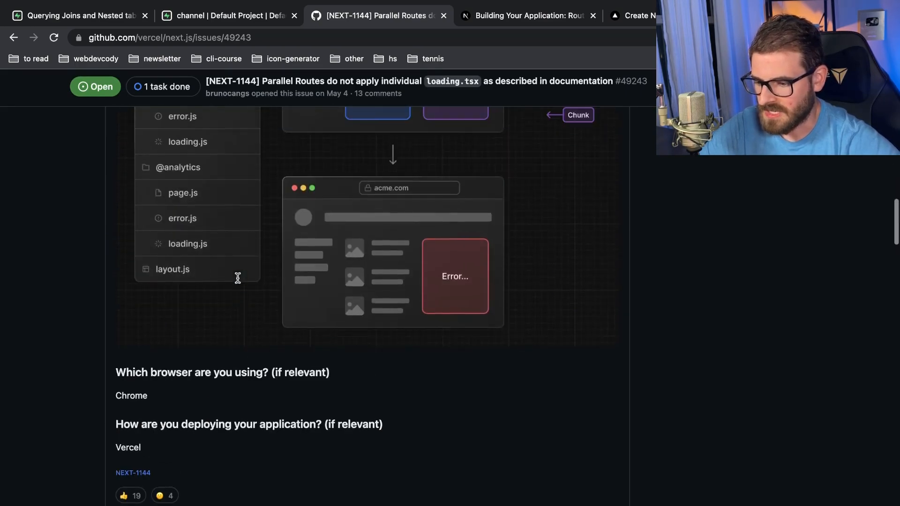
scroll("down", 3)
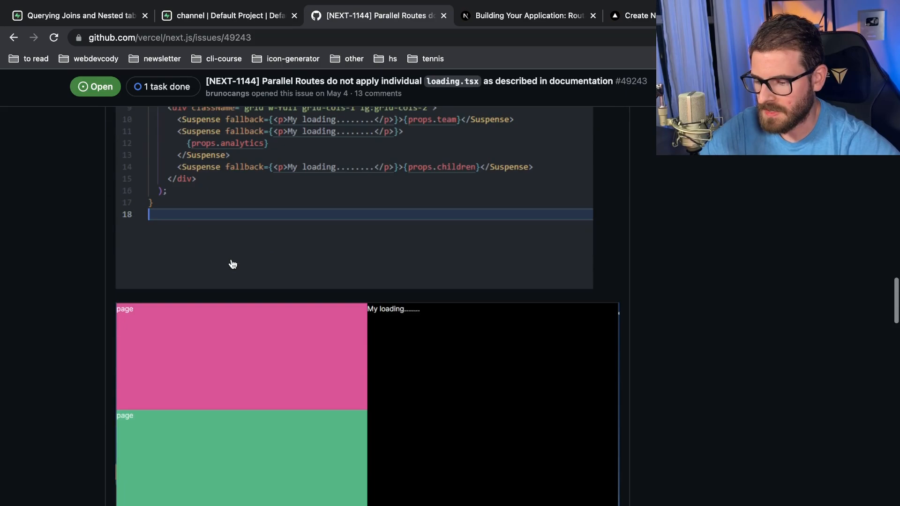
scroll("down", 3)
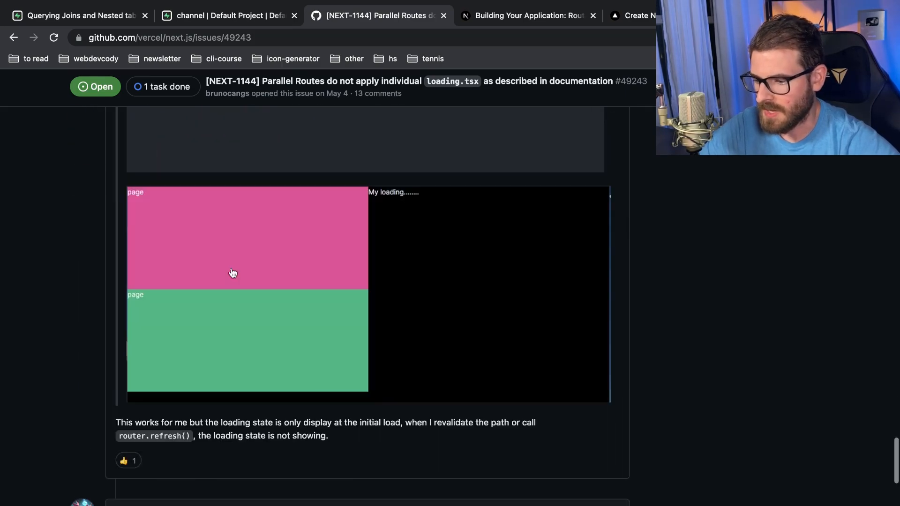
scroll("down", 3)
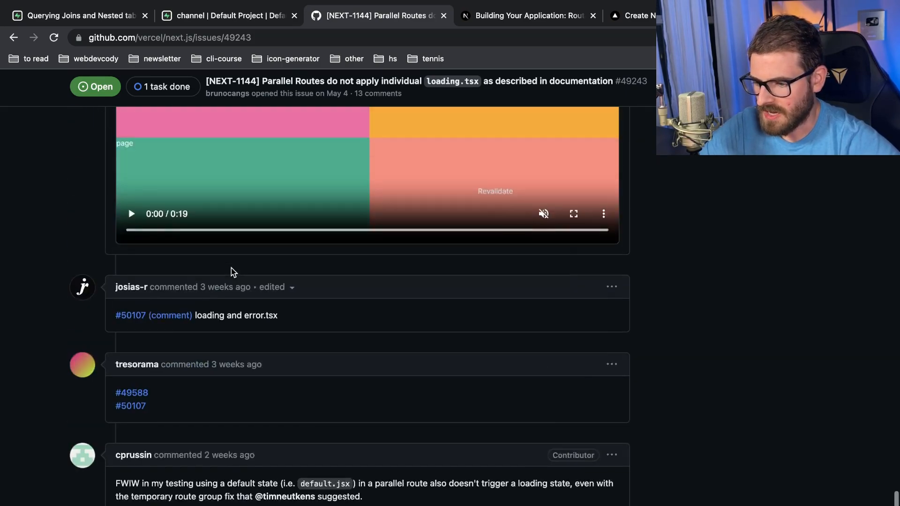
scroll("down", 3)
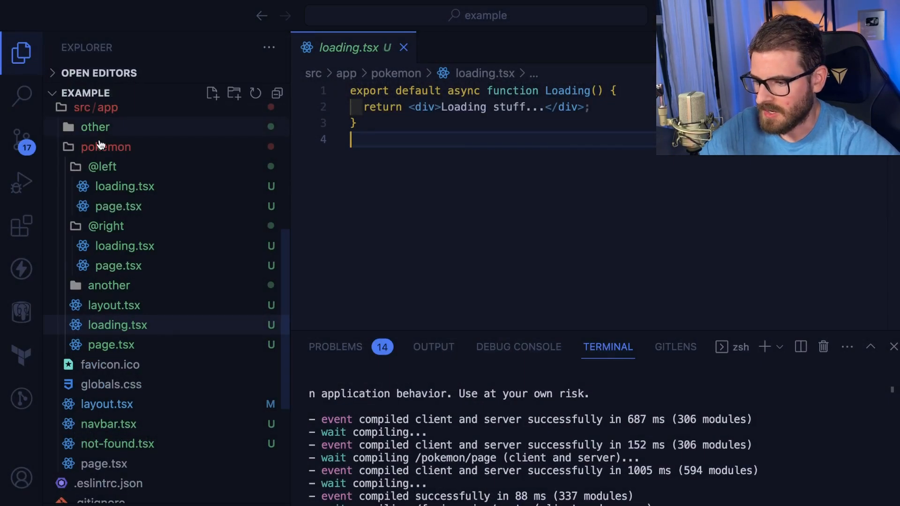
left_click(103, 166)
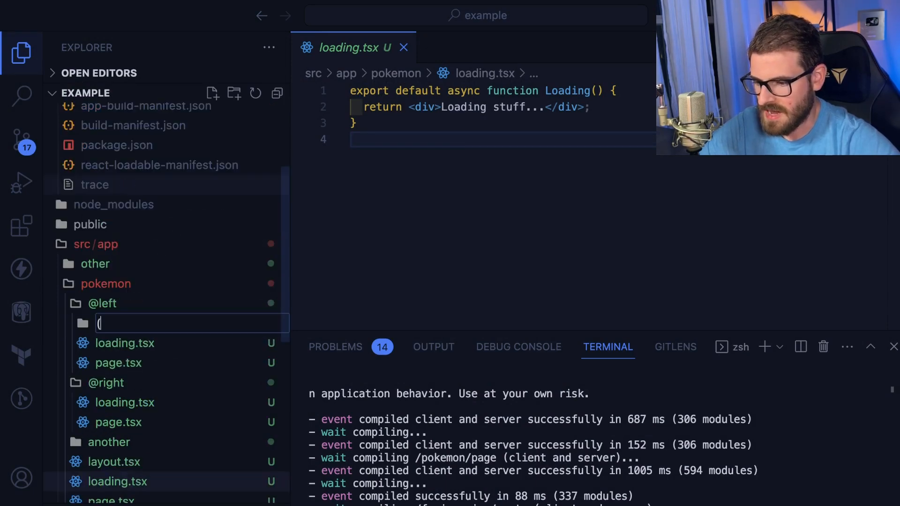
type("(hack)")
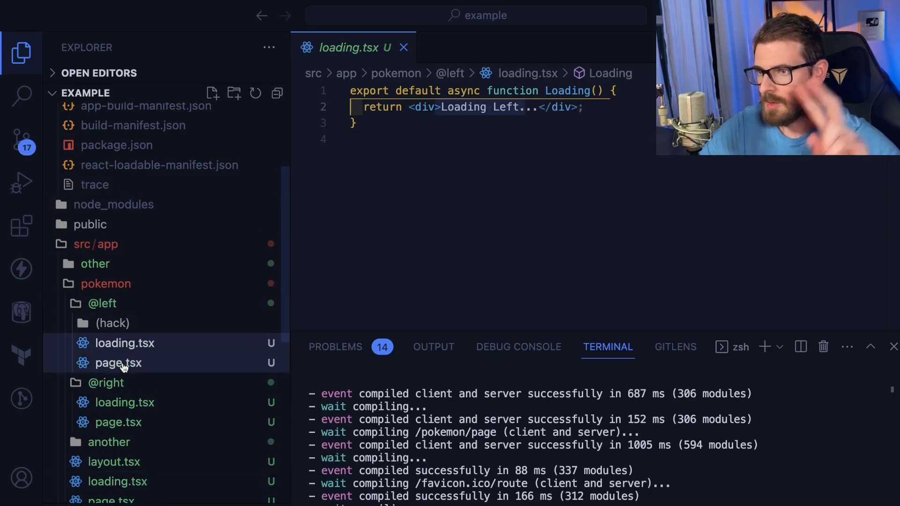
mouse_move(122, 332)
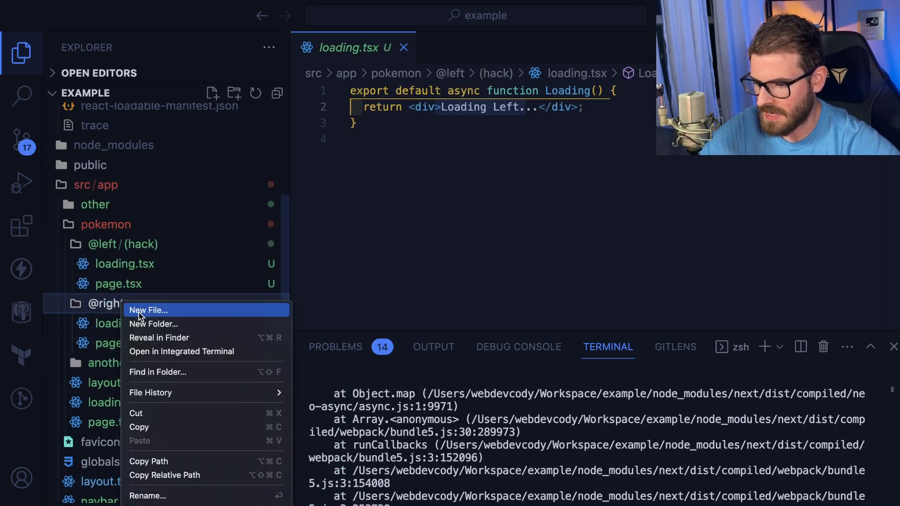
left_click(148, 310)
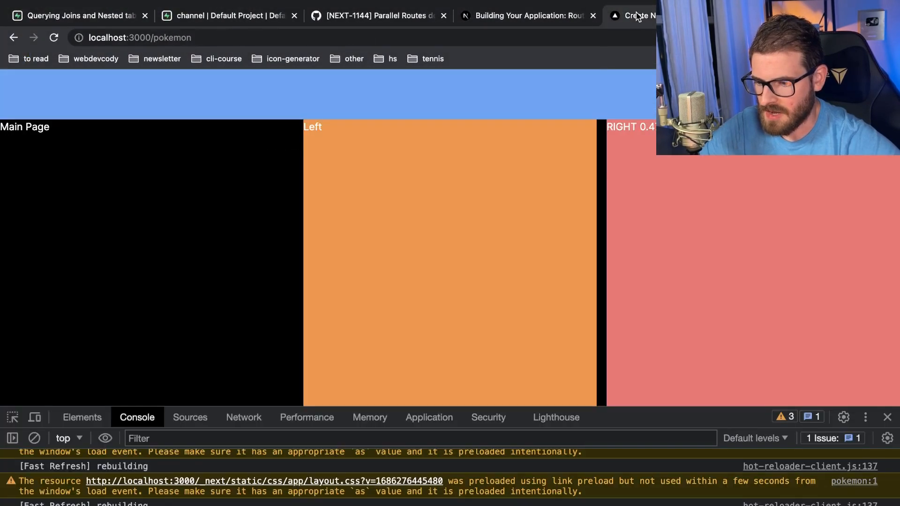
- Reload the localhost:3000/pokemon page to watch the left and right slots load
left_click(54, 38)
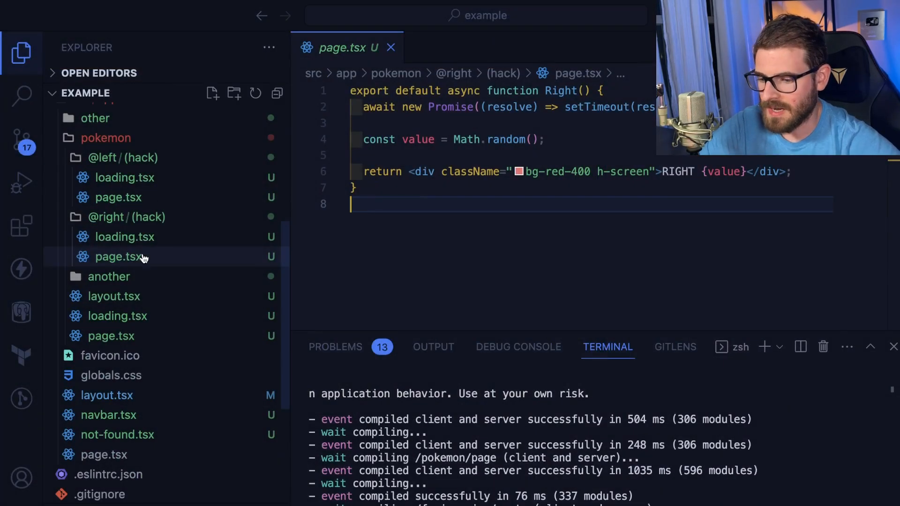
mouse_move(115, 177)
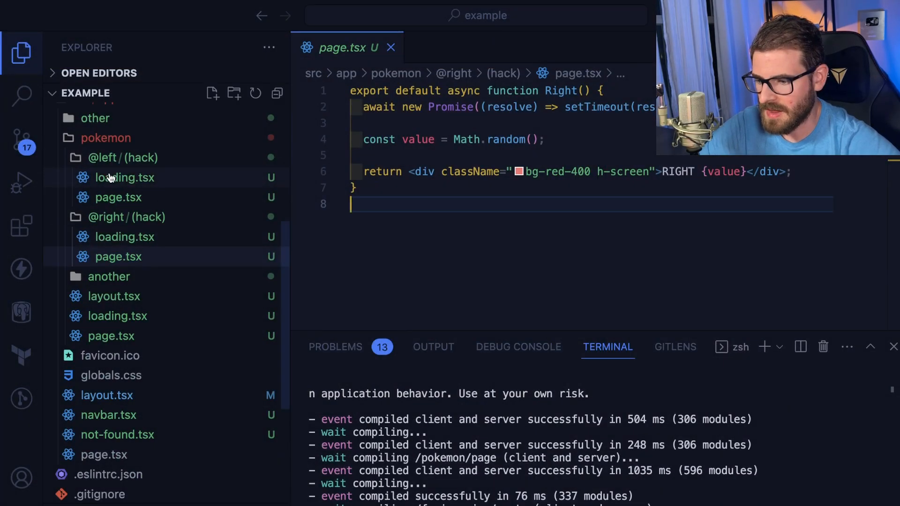
left_click(124, 177)
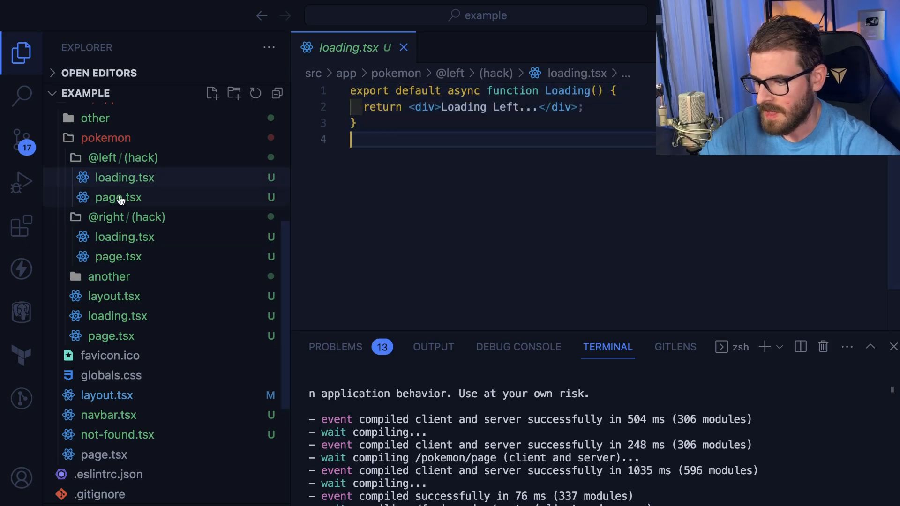
left_click(118, 196)
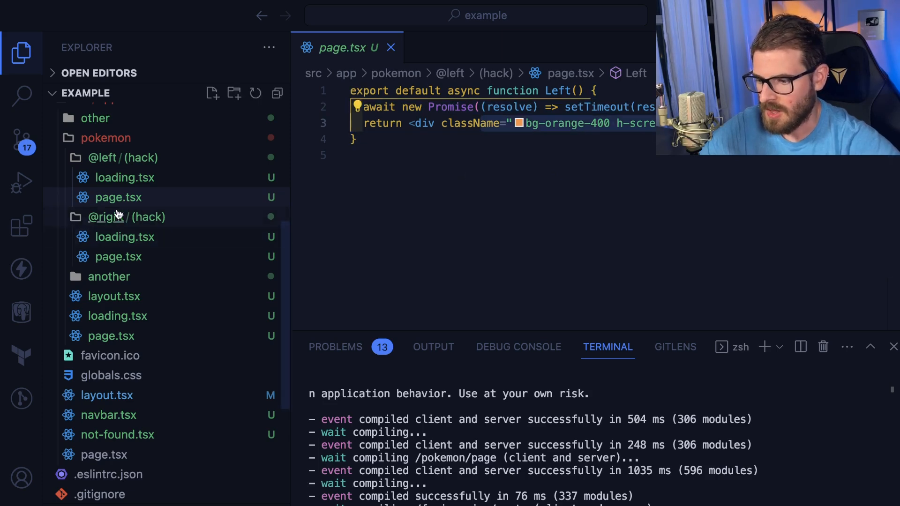
left_click(118, 256)
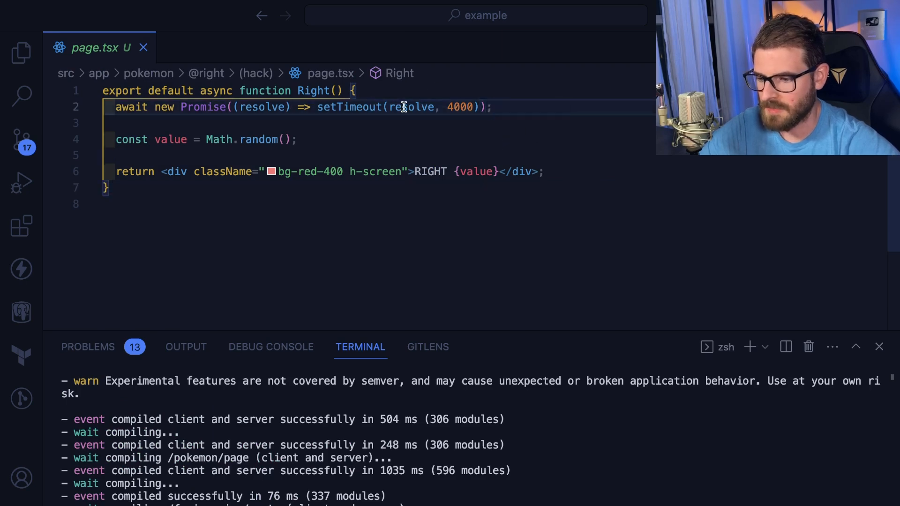
left_click(21, 52)
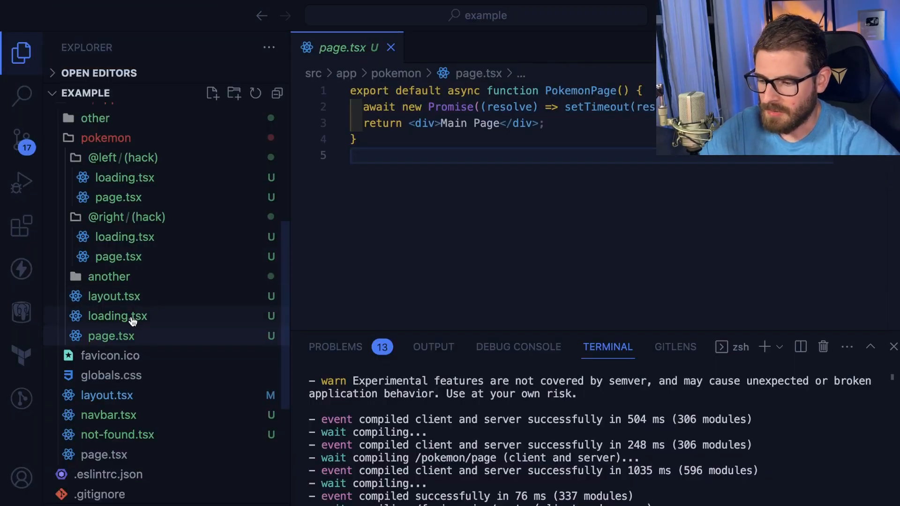
mouse_move(113, 296)
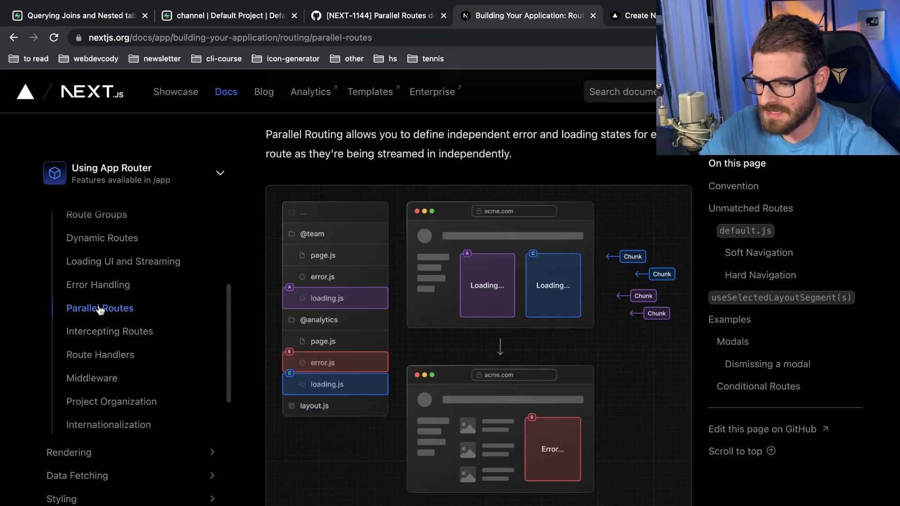
- Scroll the Parallel Routes docs to the Soft Navigation and Hard Navigation section
scroll("down", 3)
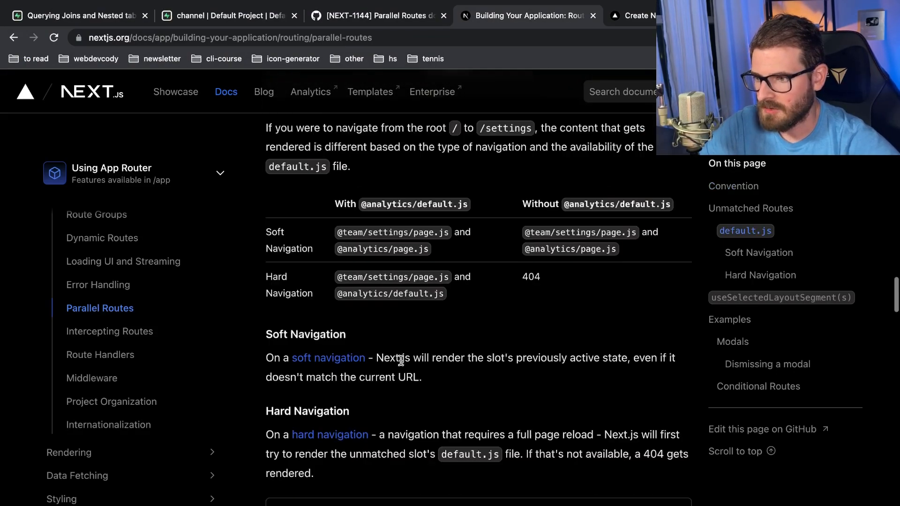
scroll("down", 3)
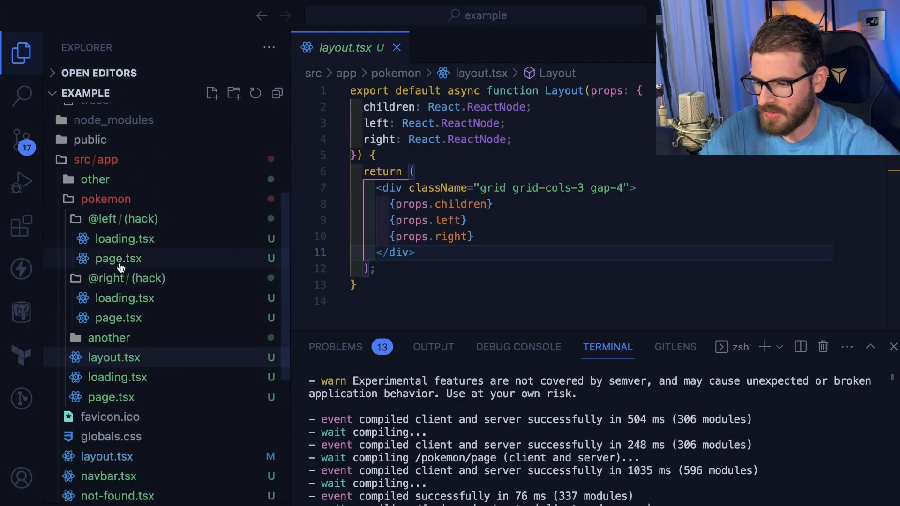
- Open src/app/pokemon/layout.tsx, which renders children, left and right in three columns
left_click(108, 337)
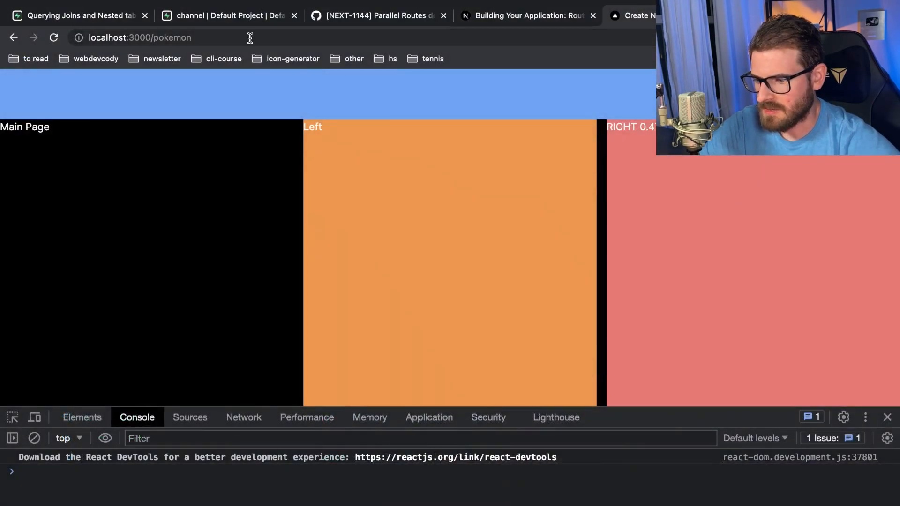
- Navigate Chrome to localhost:3000/pokemon/another to see its not found page
type("/another")
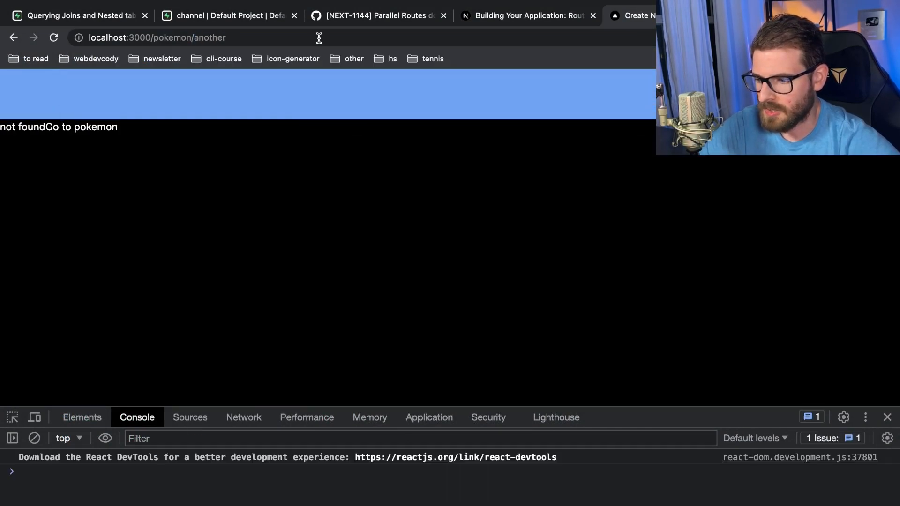
mouse_move(317, 230)
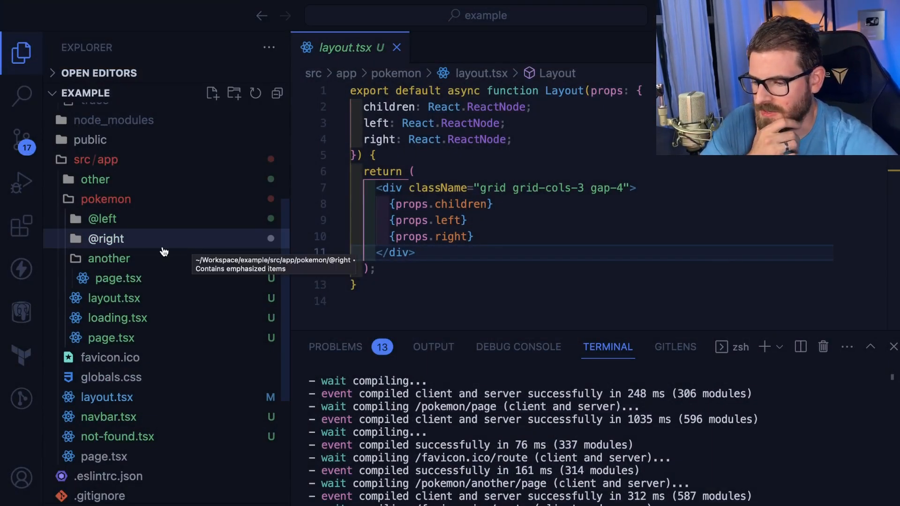
mouse_move(109, 258)
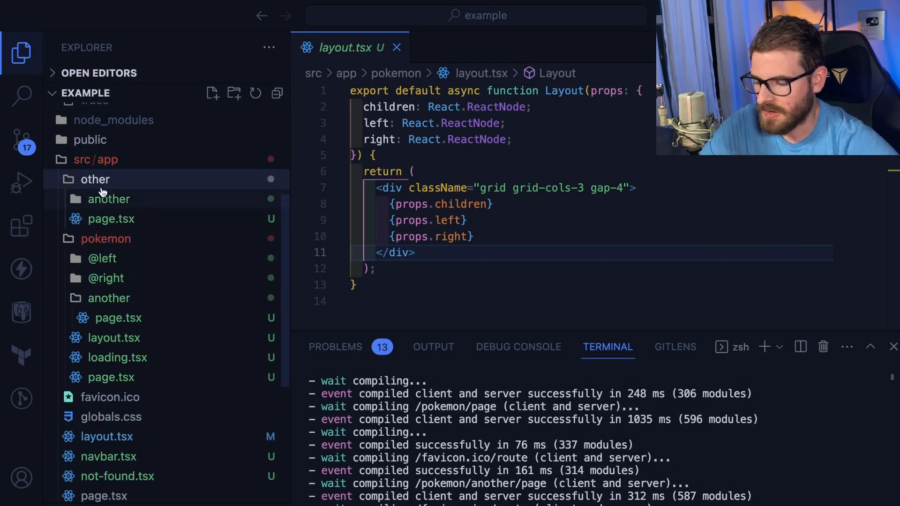
mouse_move(111, 195)
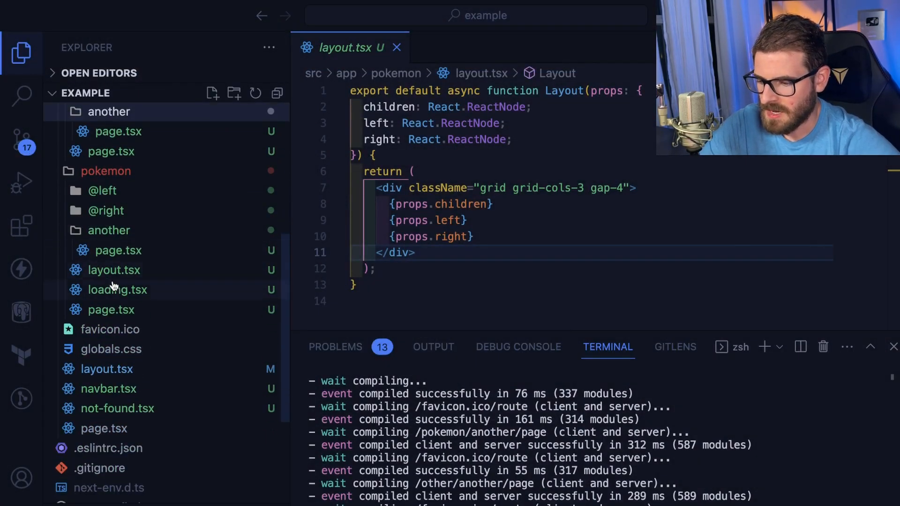
left_click(114, 270)
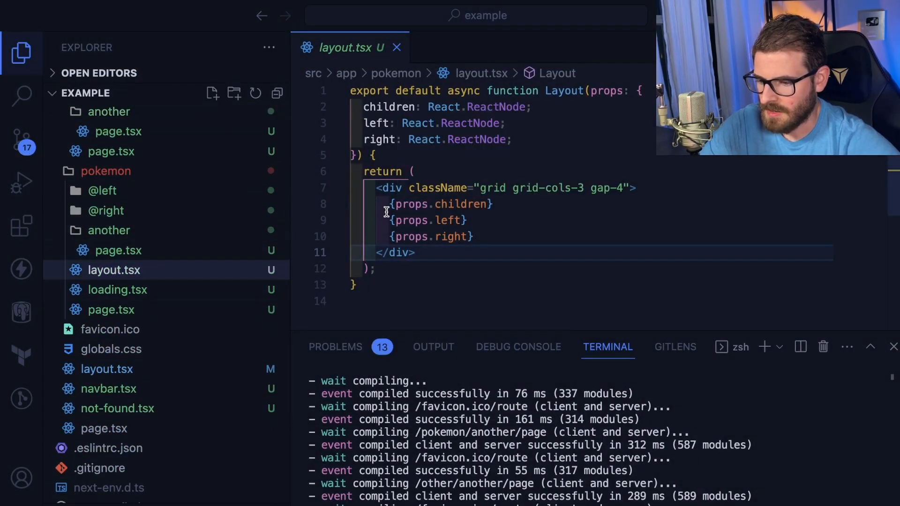
mouse_move(108, 231)
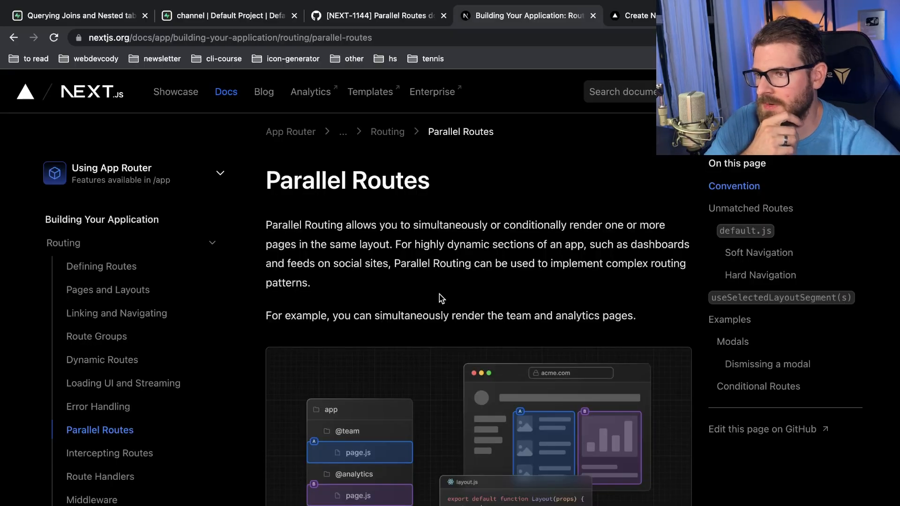
- Scroll the Next.js Parallel Routes docs back to the team/analytics slot diagram
scroll("down", 3)
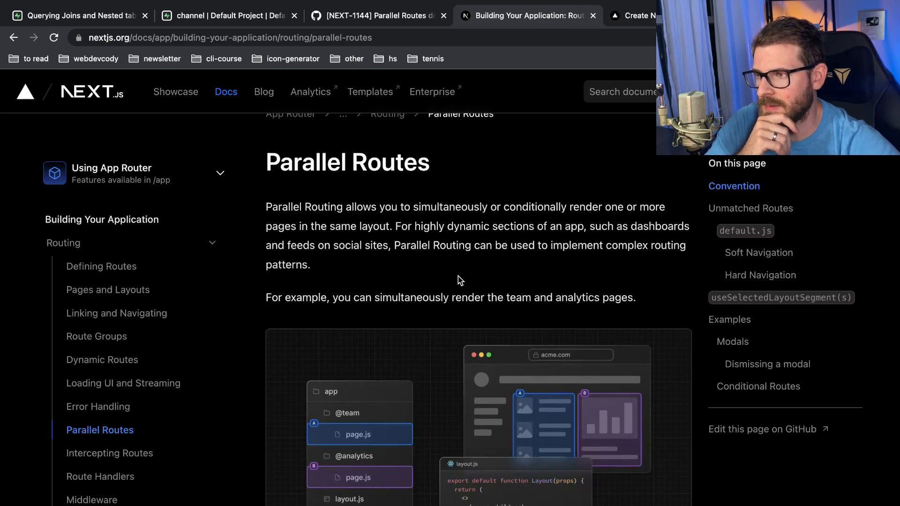
mouse_move(475, 259)
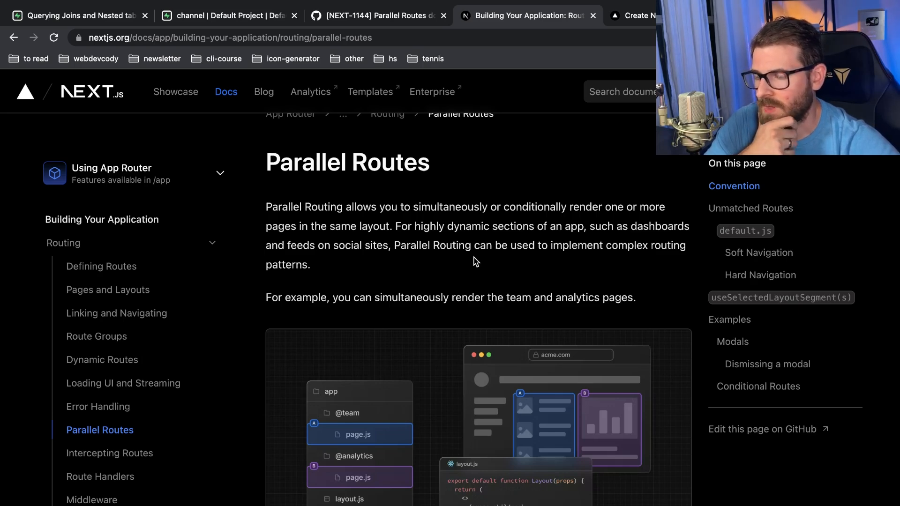
mouse_move(542, 189)
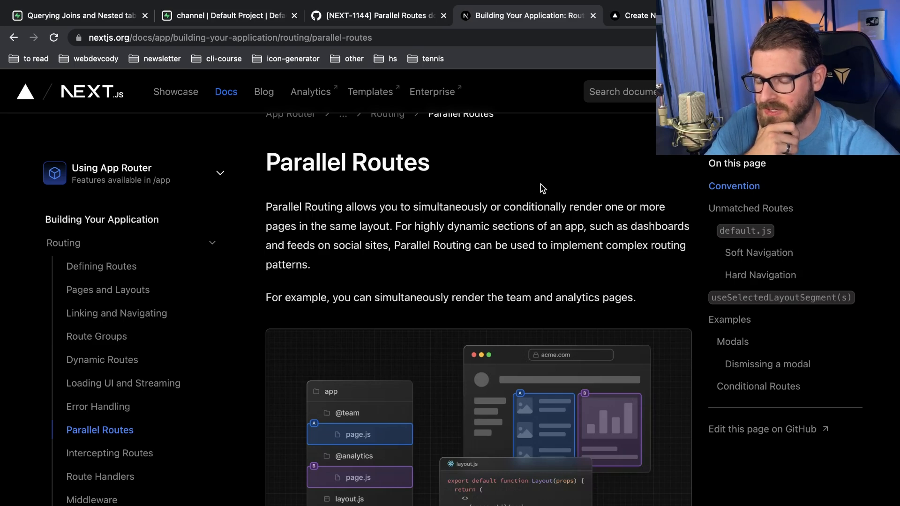